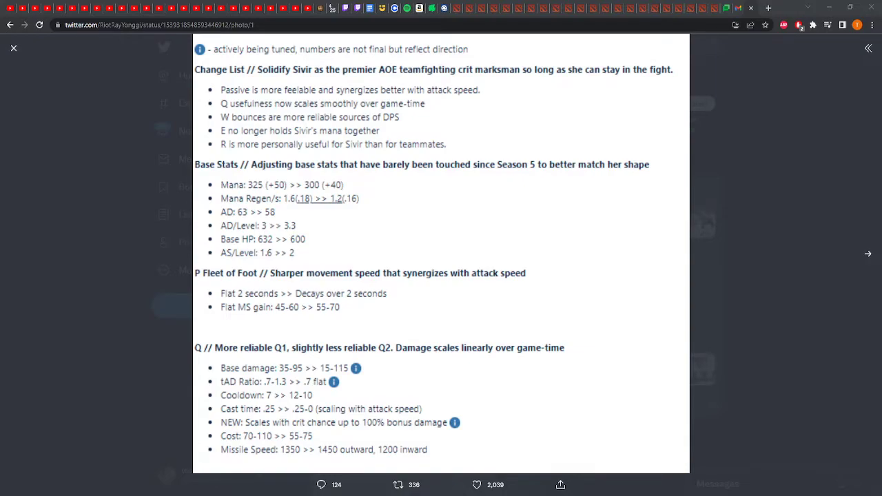
pyautogui.moveTo(335, 251)
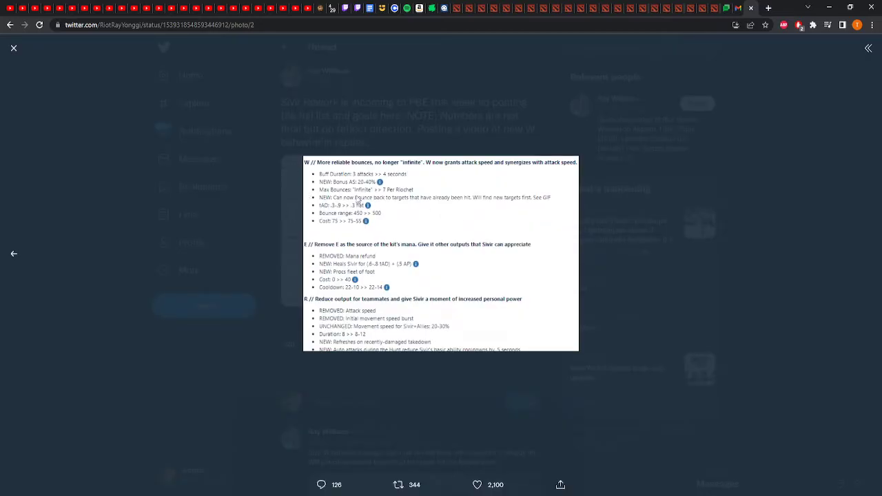
pyautogui.moveTo(357, 200)
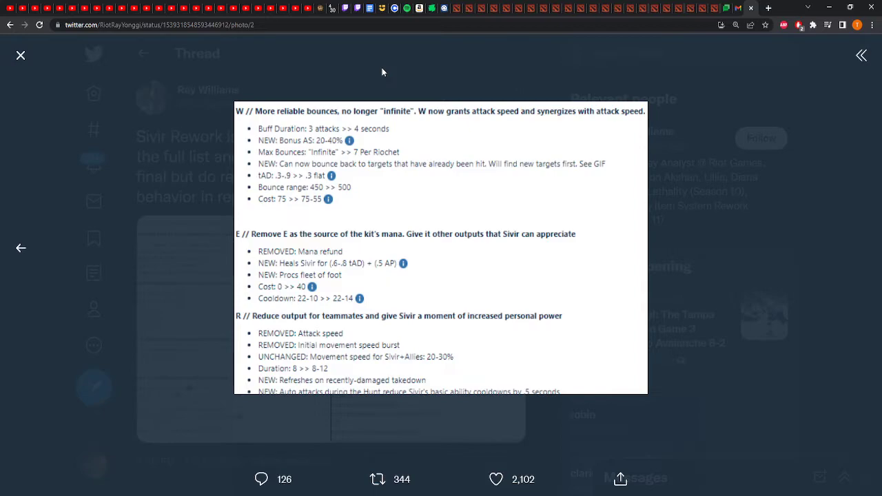
pyautogui.click(495, 479)
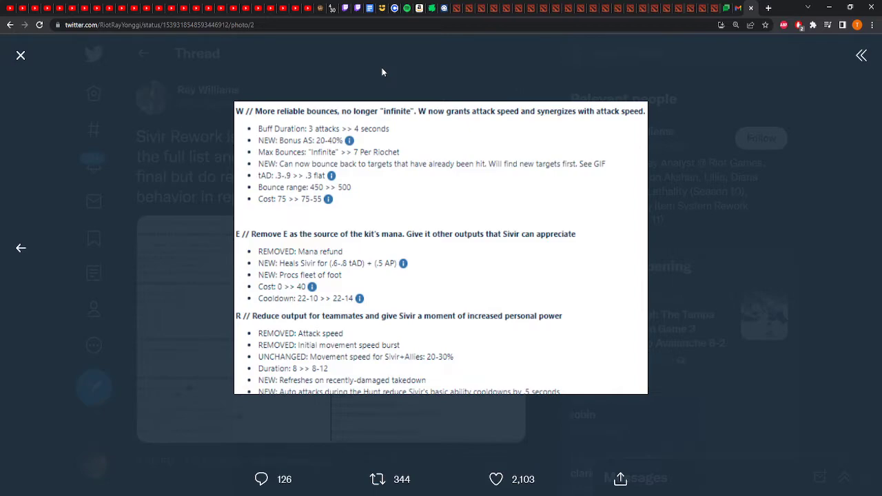
pyautogui.click(495, 479)
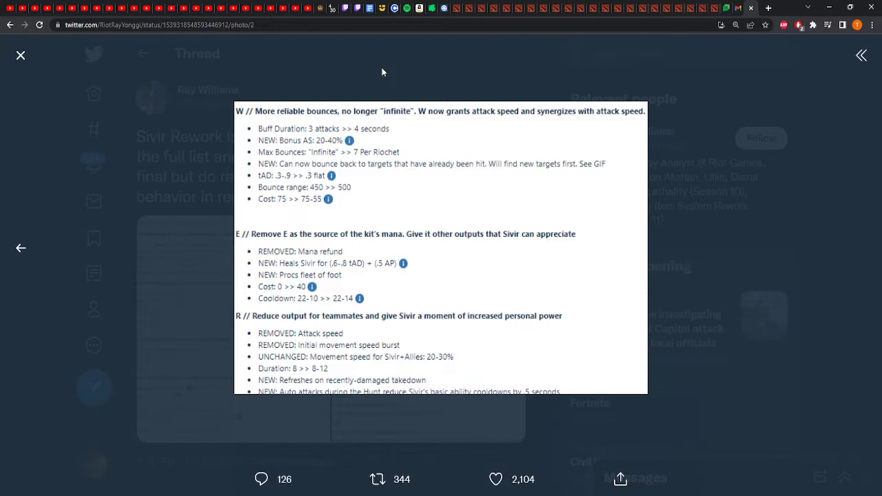
pyautogui.click(495, 479)
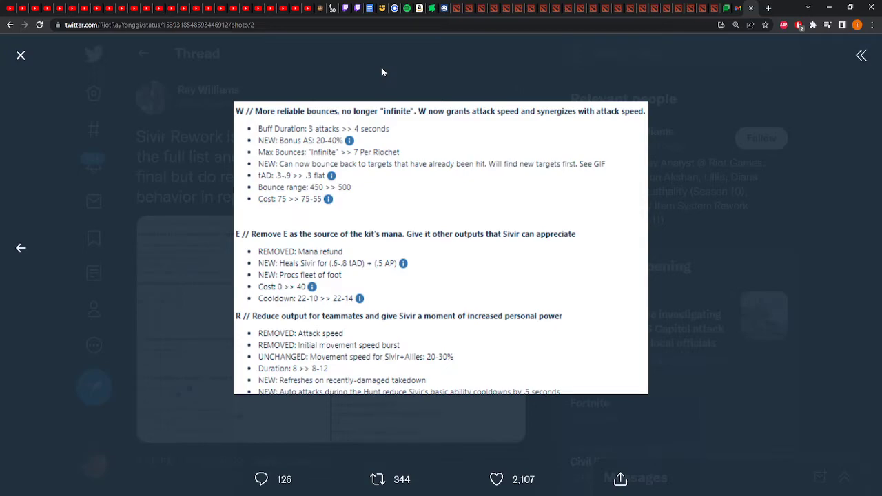
pyautogui.click(377, 479)
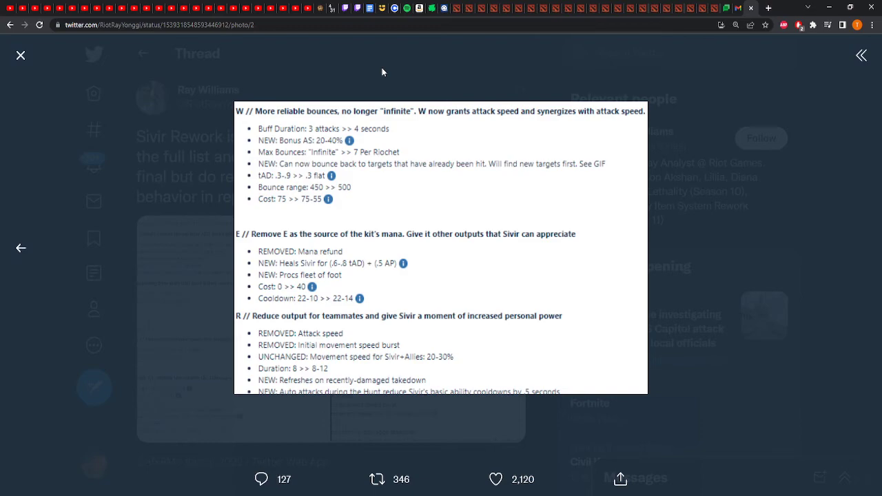
pyautogui.click(377, 479)
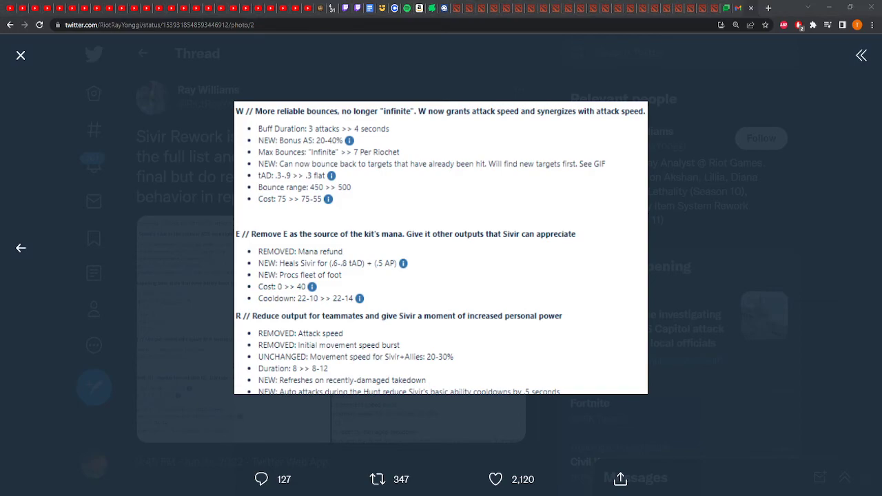
pyautogui.click(377, 479)
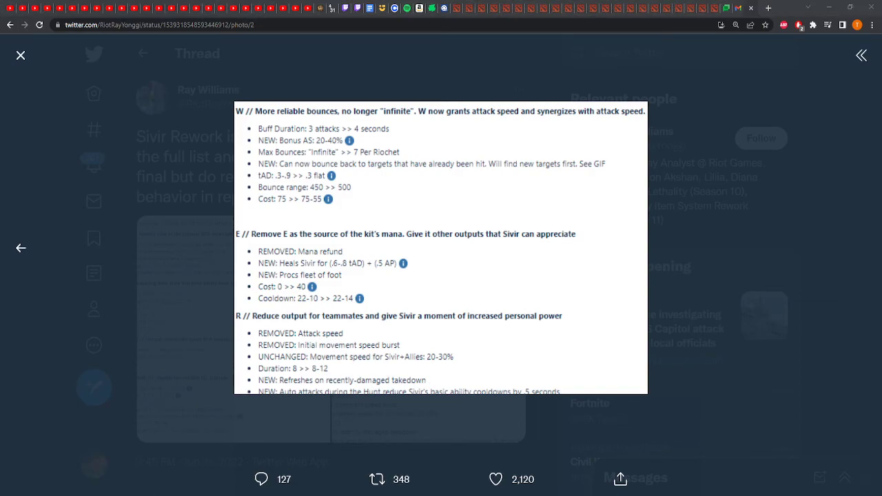